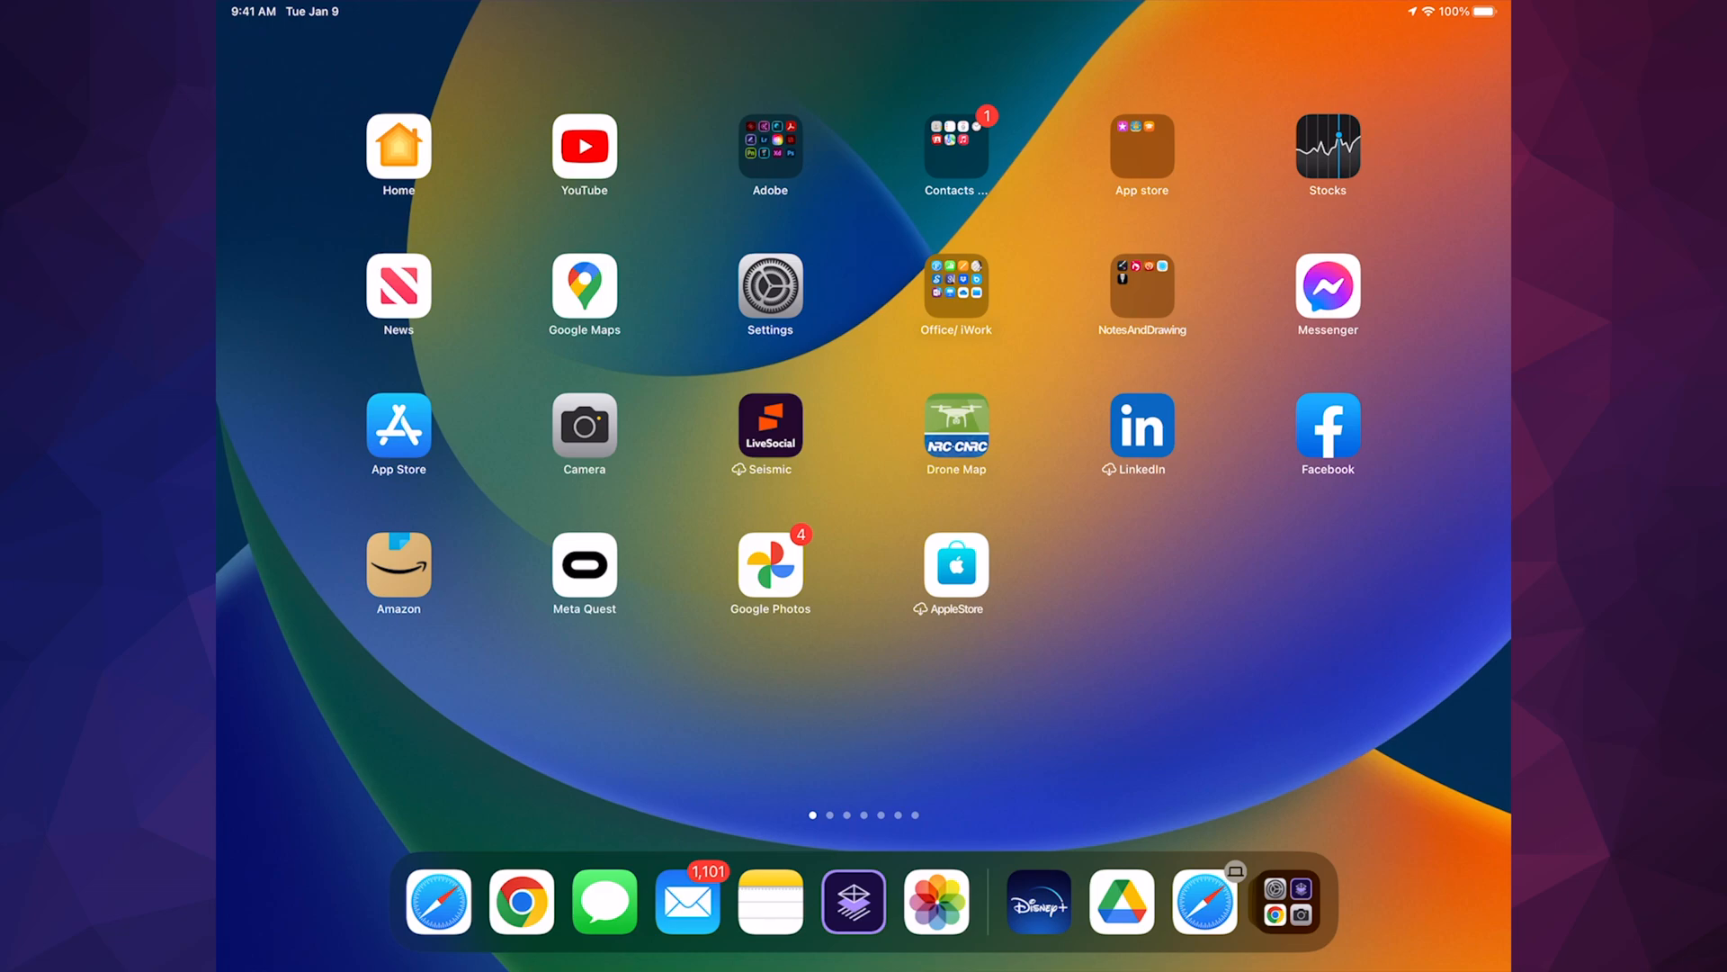
- Launch Settings from the Home Screen and go to the General page
left_click(770, 294)
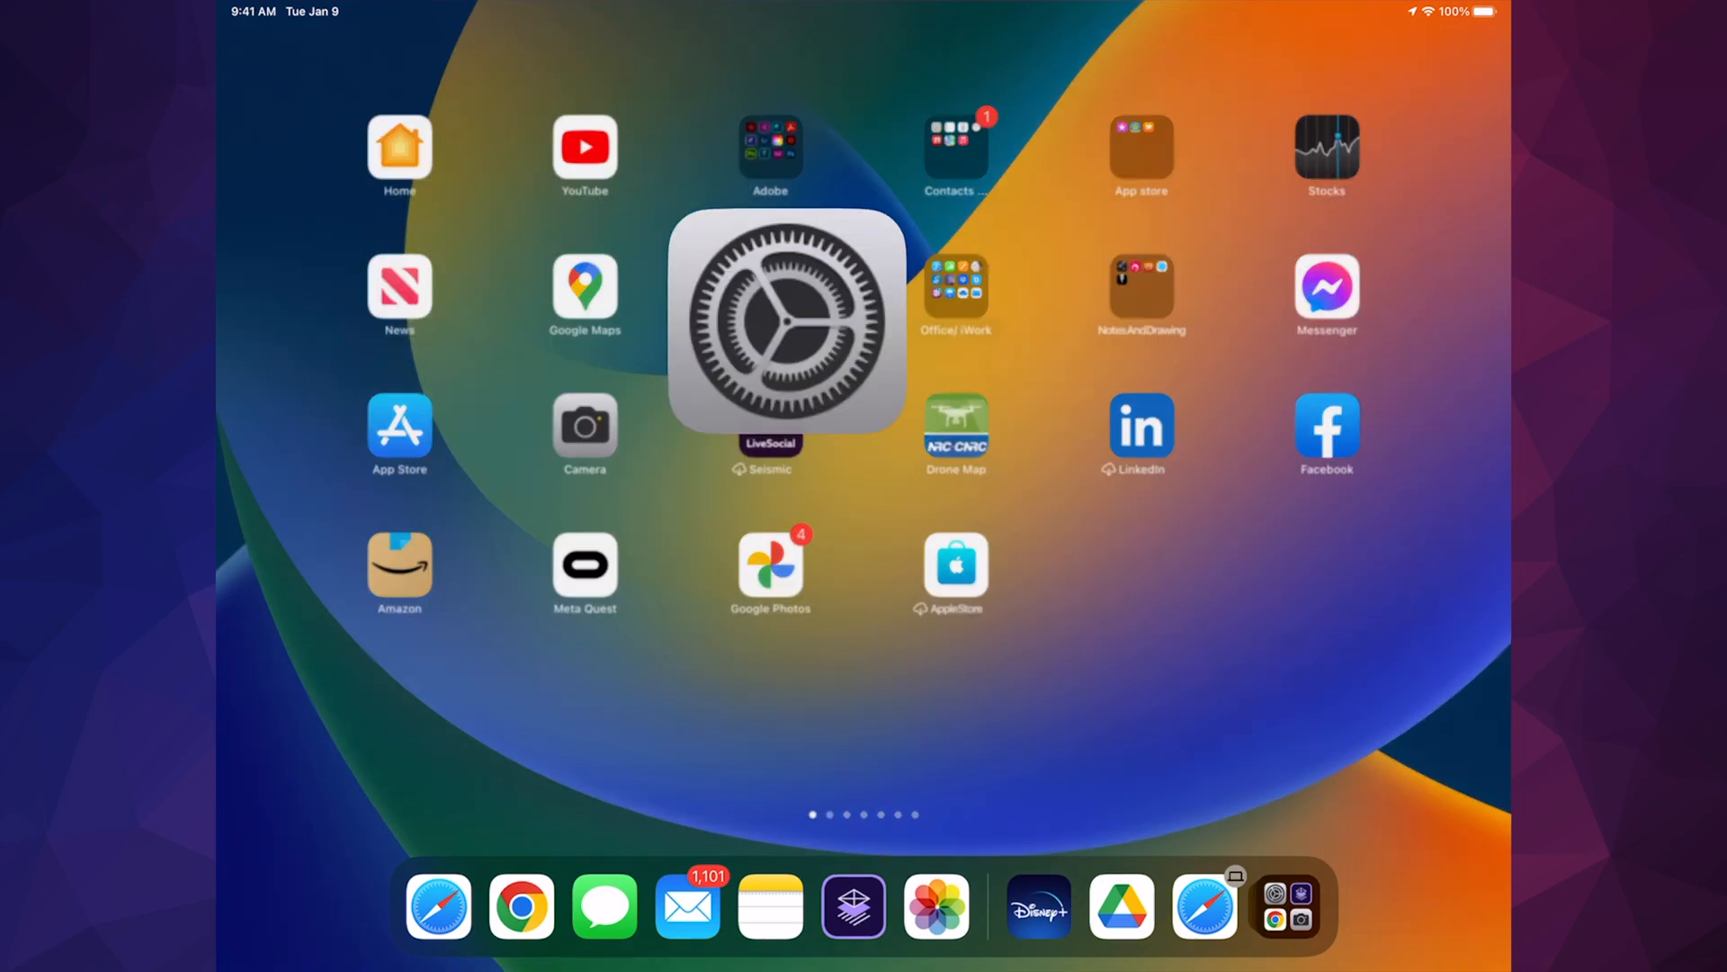
left_click(786, 323)
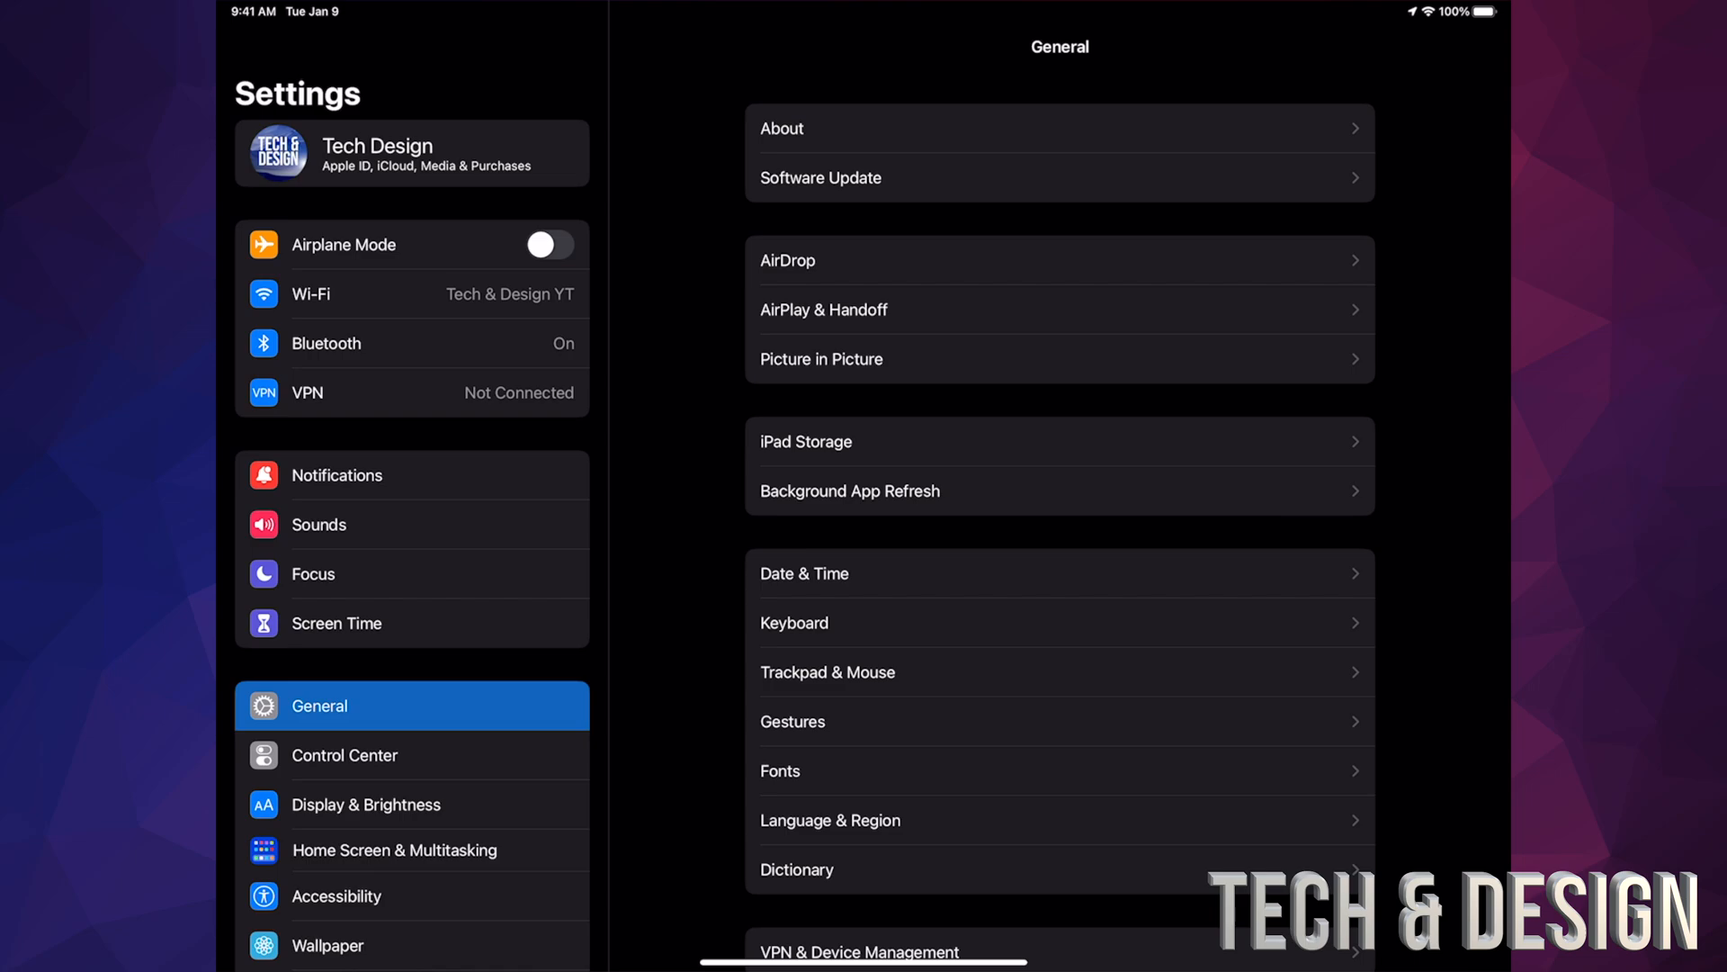
- Reach Software Update and bring up the iPadOS 17 upgrade details (3.03 GB)
scroll("down", 3)
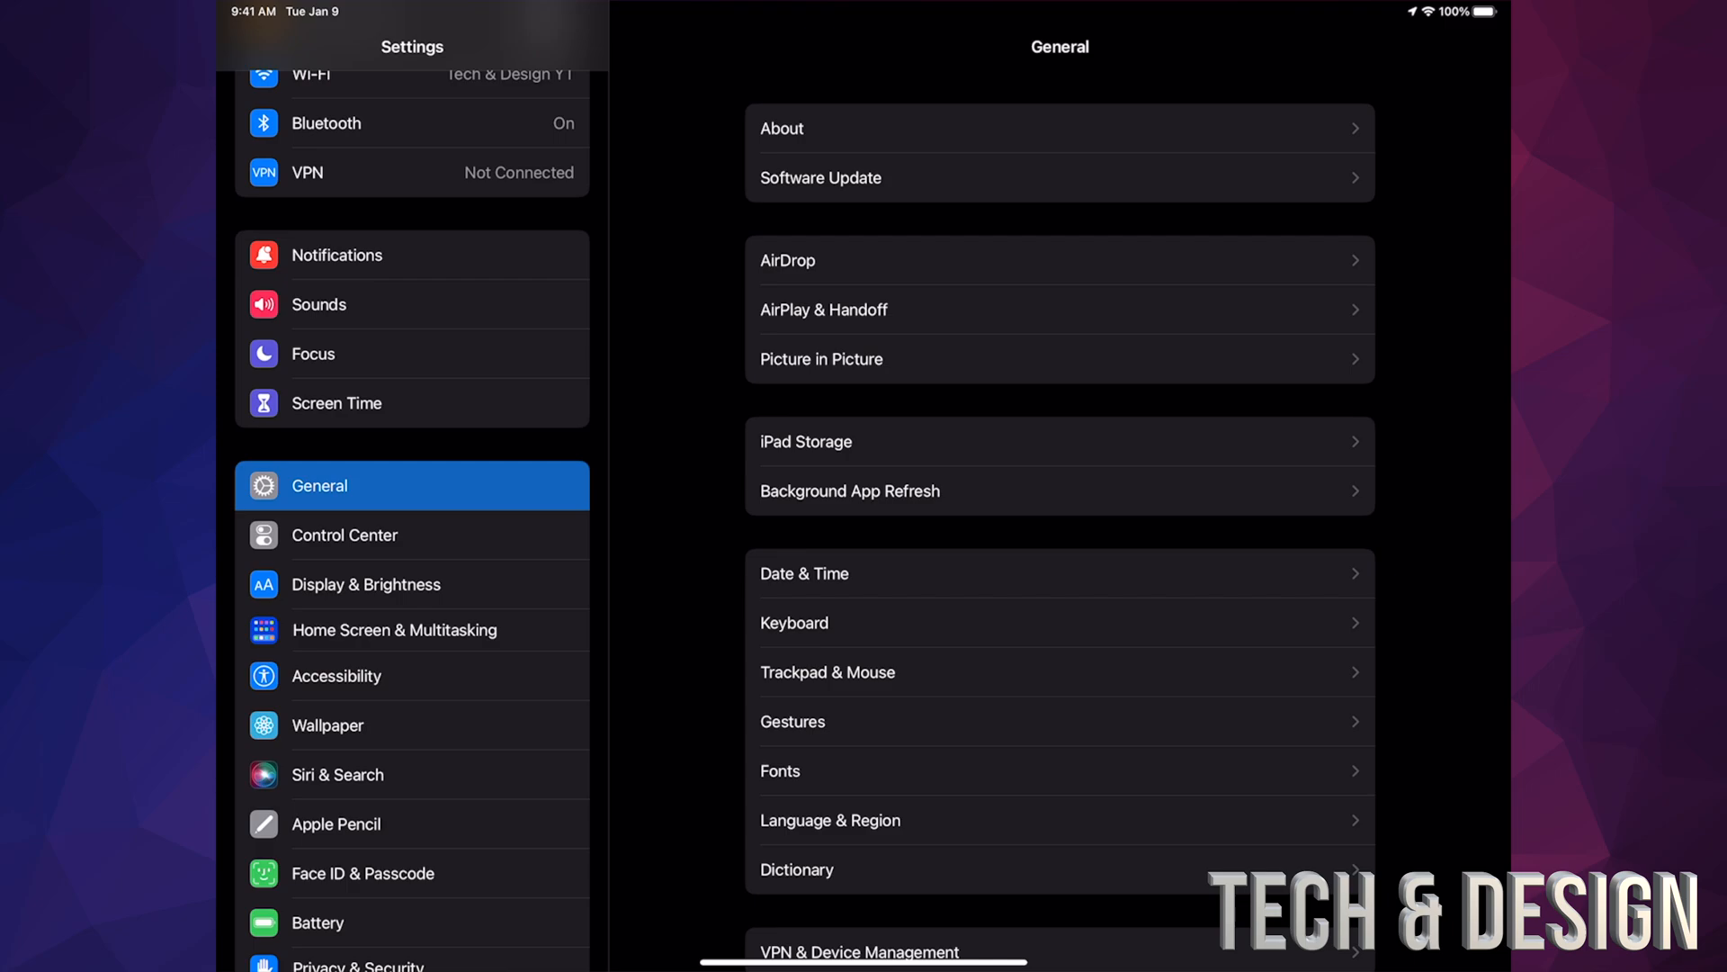
left_click(819, 177)
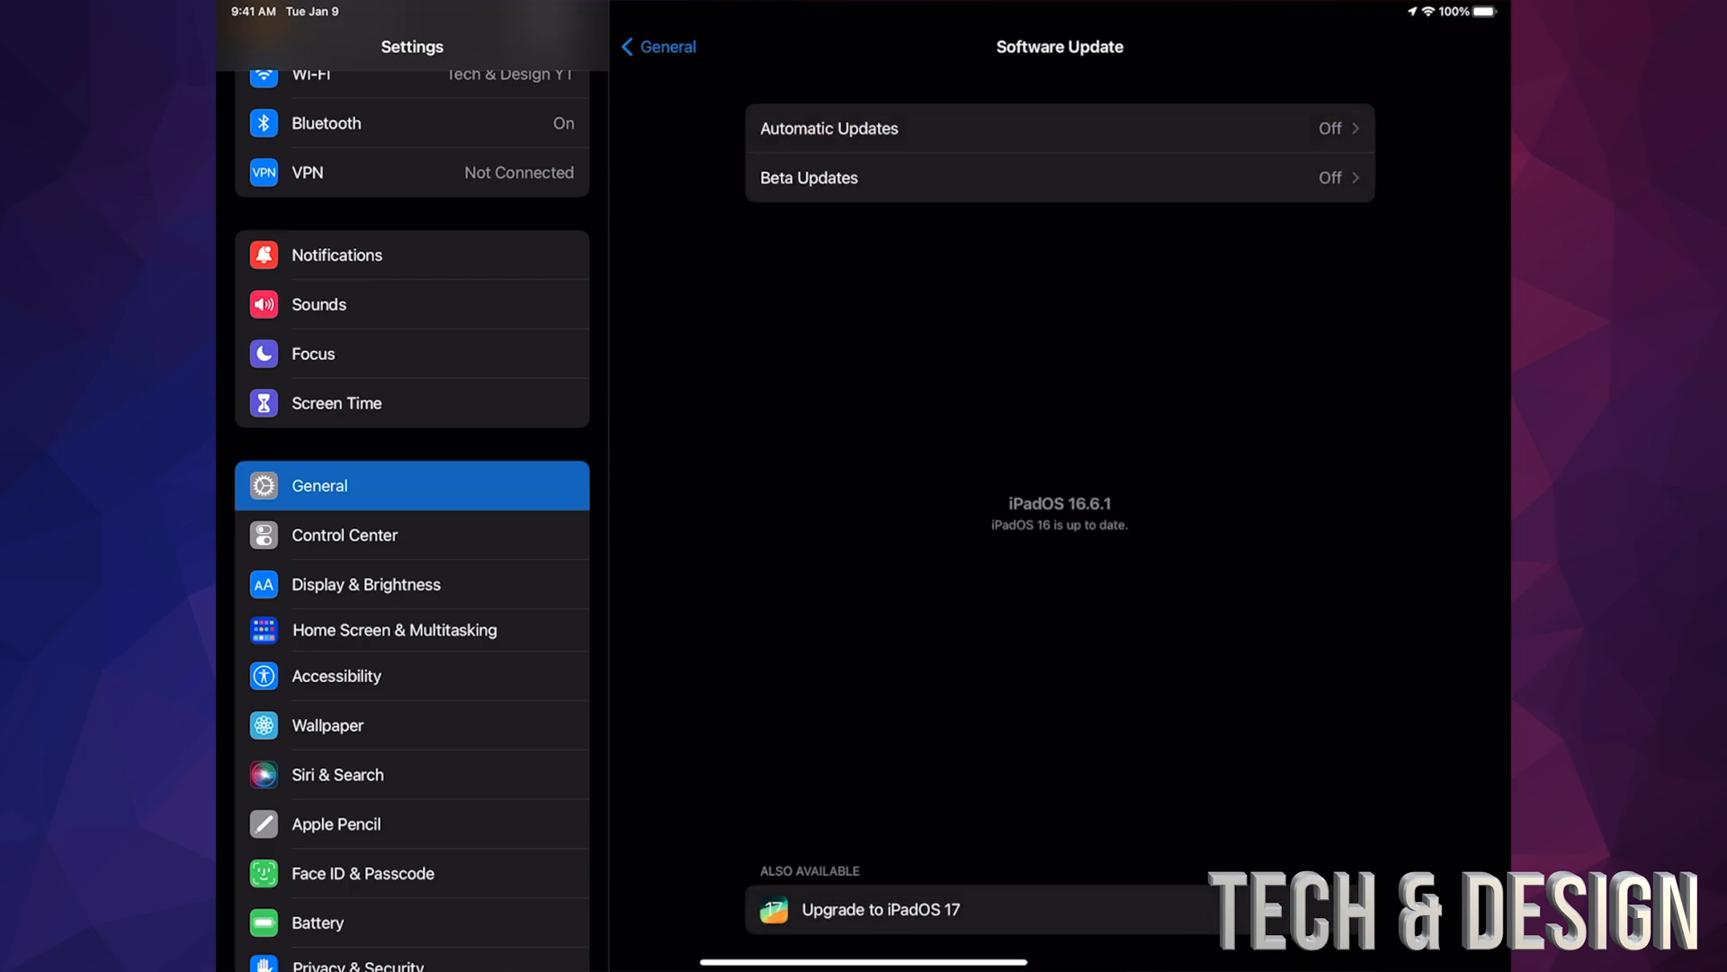
scroll("up", 3)
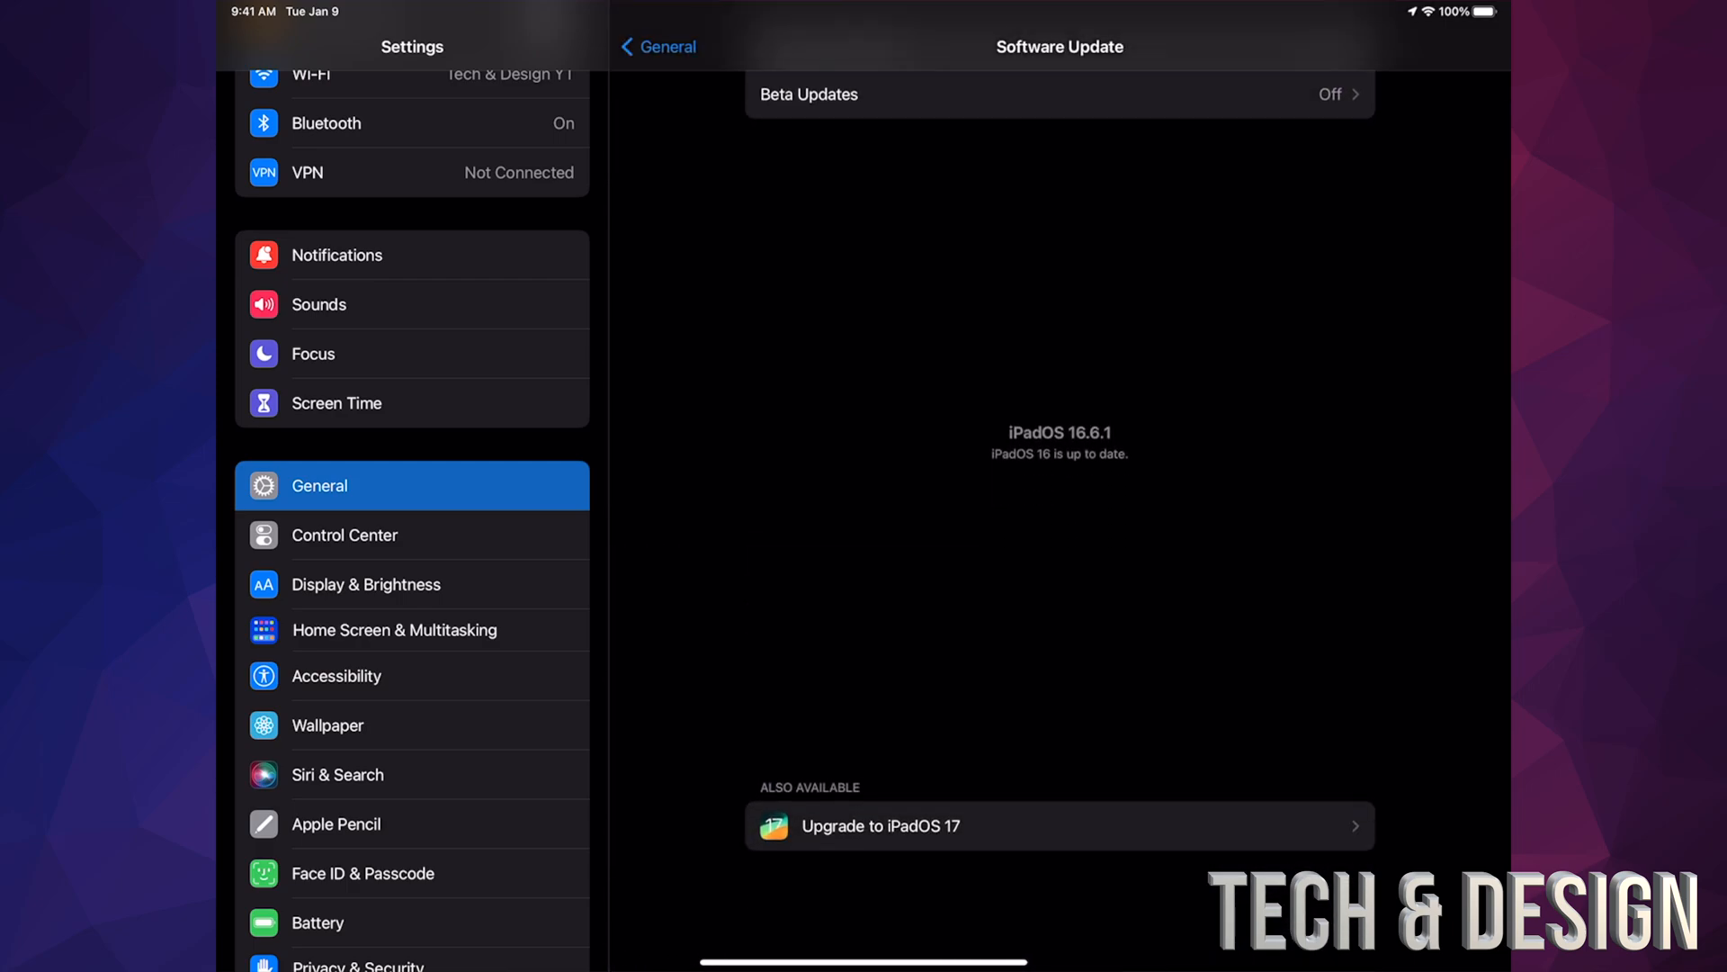
scroll("up", 3)
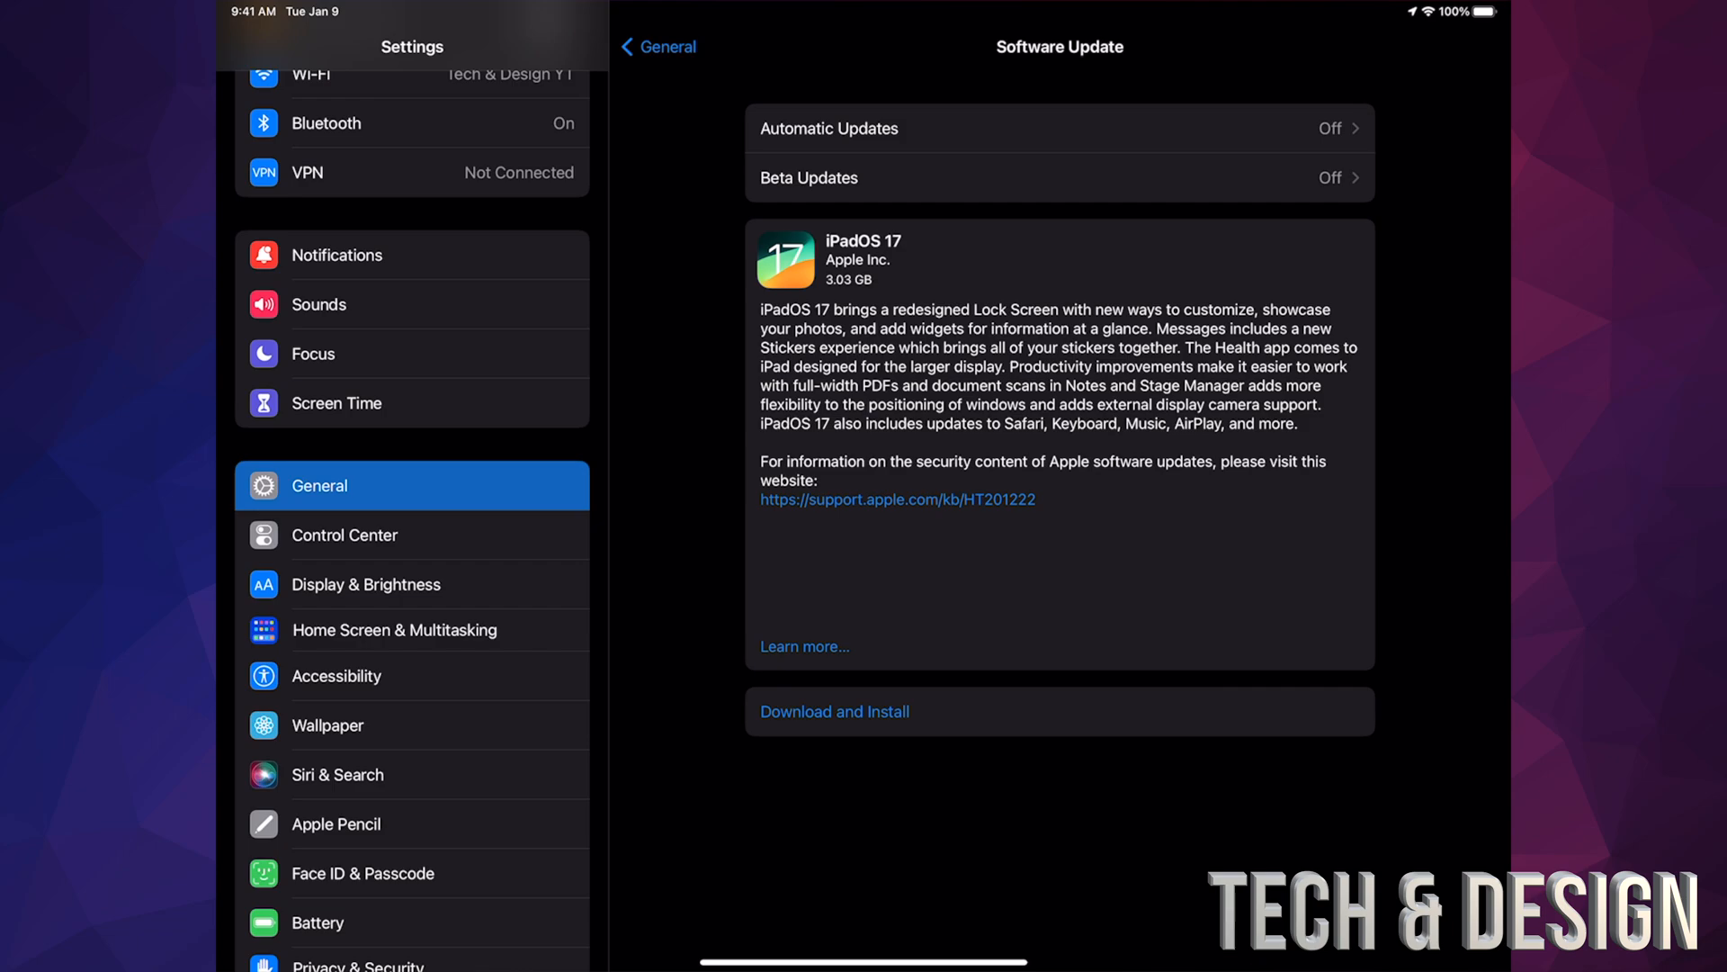
- Download and install iPadOS 17, letting the iPad restart into version 17.0
left_click(834, 711)
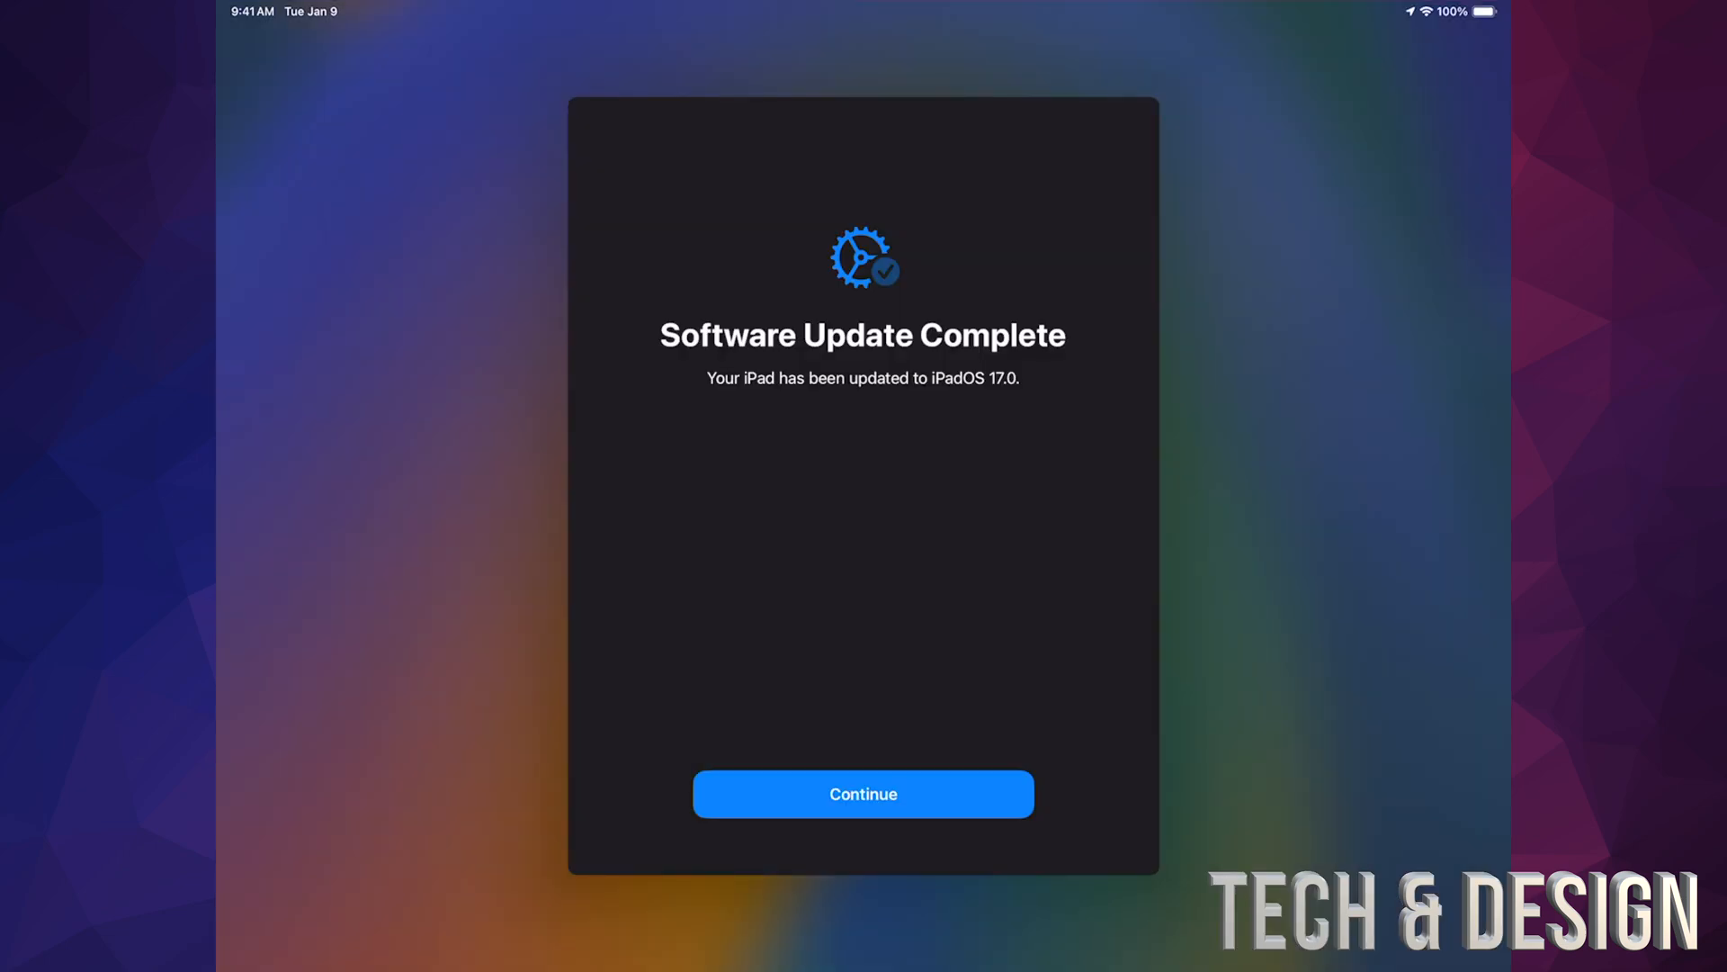
- Pass the update-complete and Siri screens, finish setup, and reopen Settings to verify the version
left_click(863, 794)
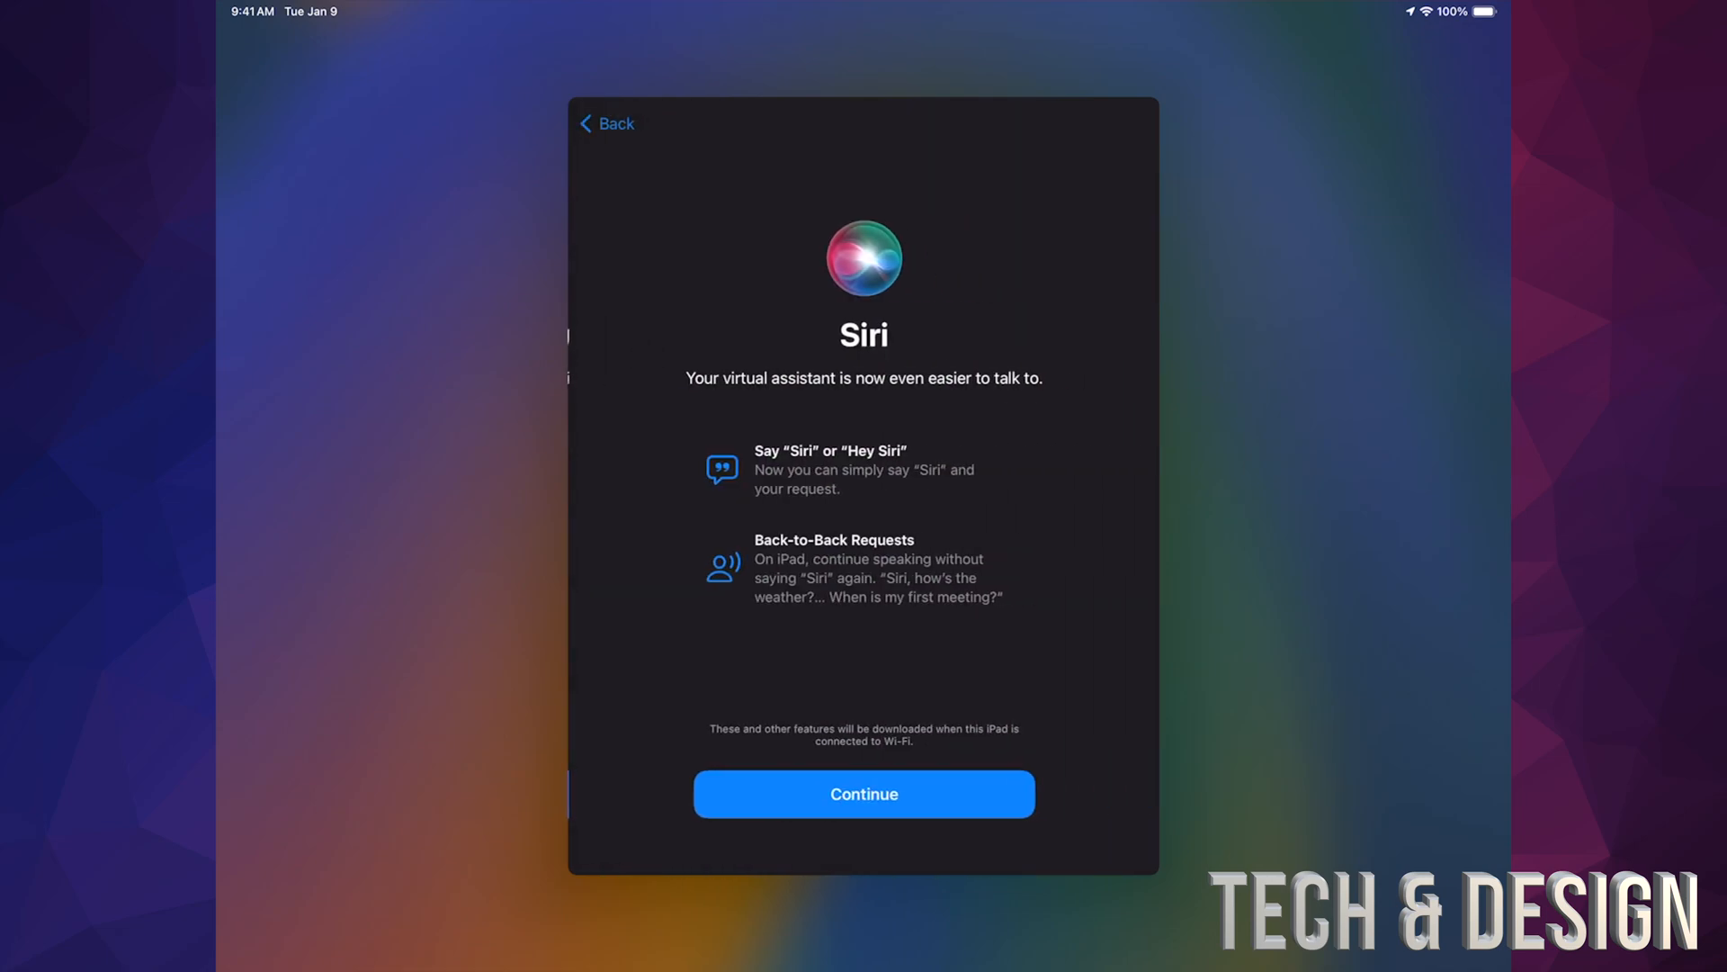
left_click(863, 794)
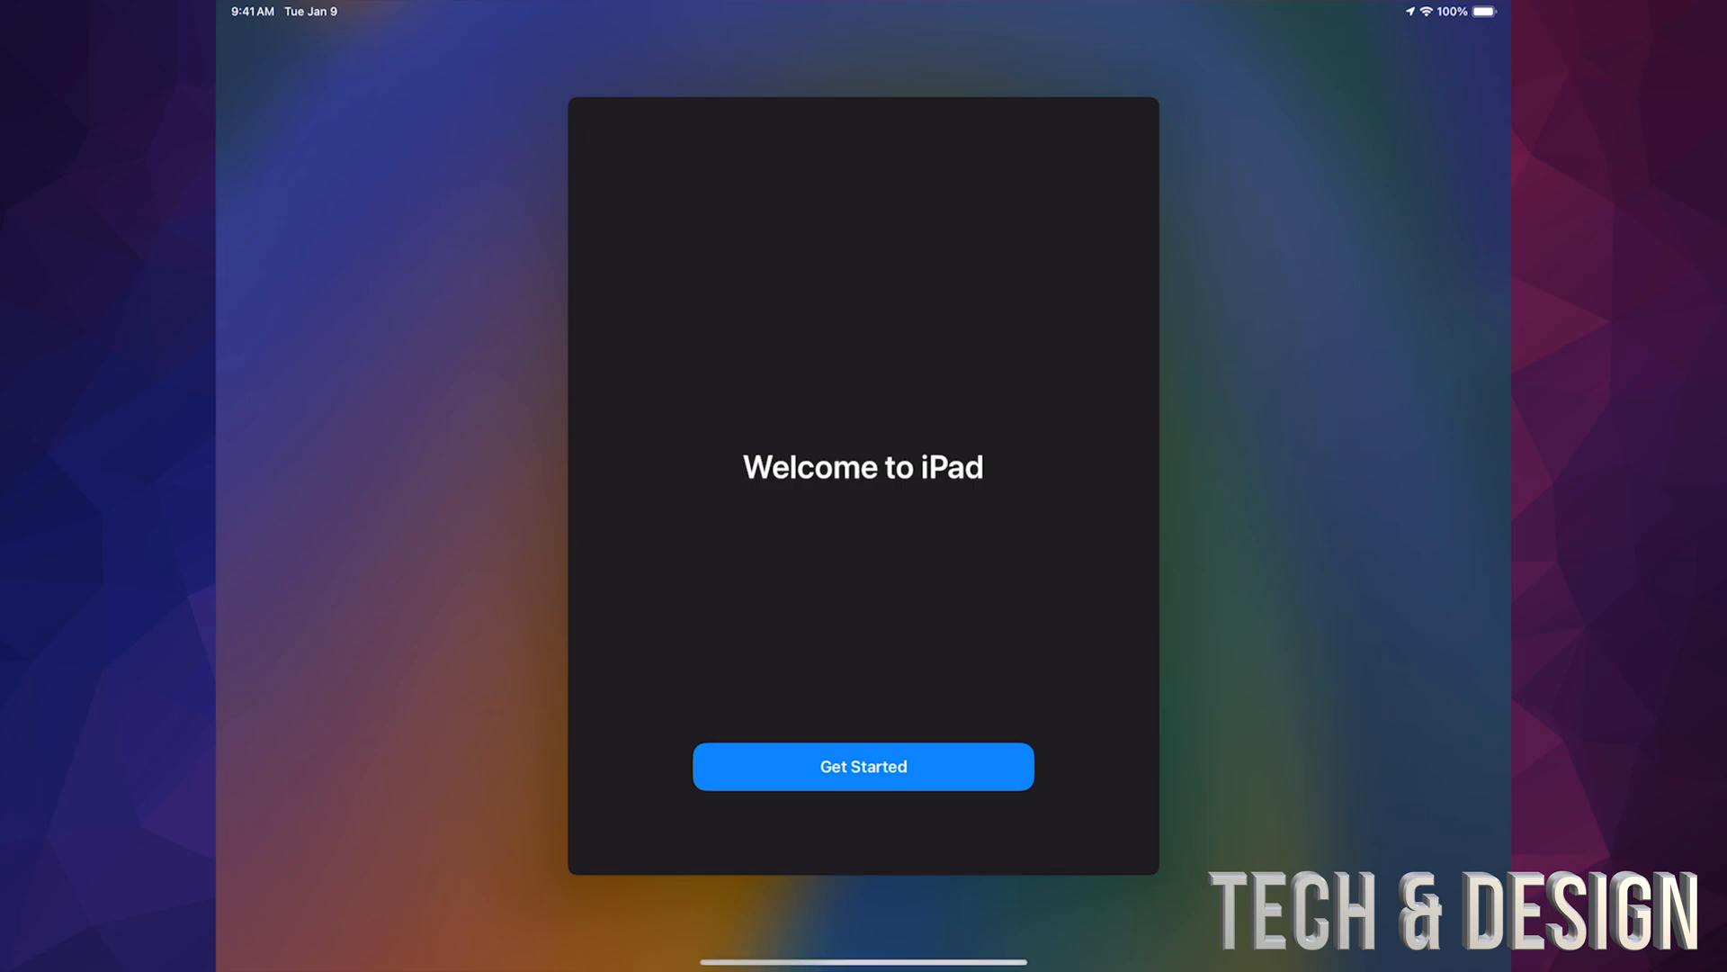
left_click(863, 765)
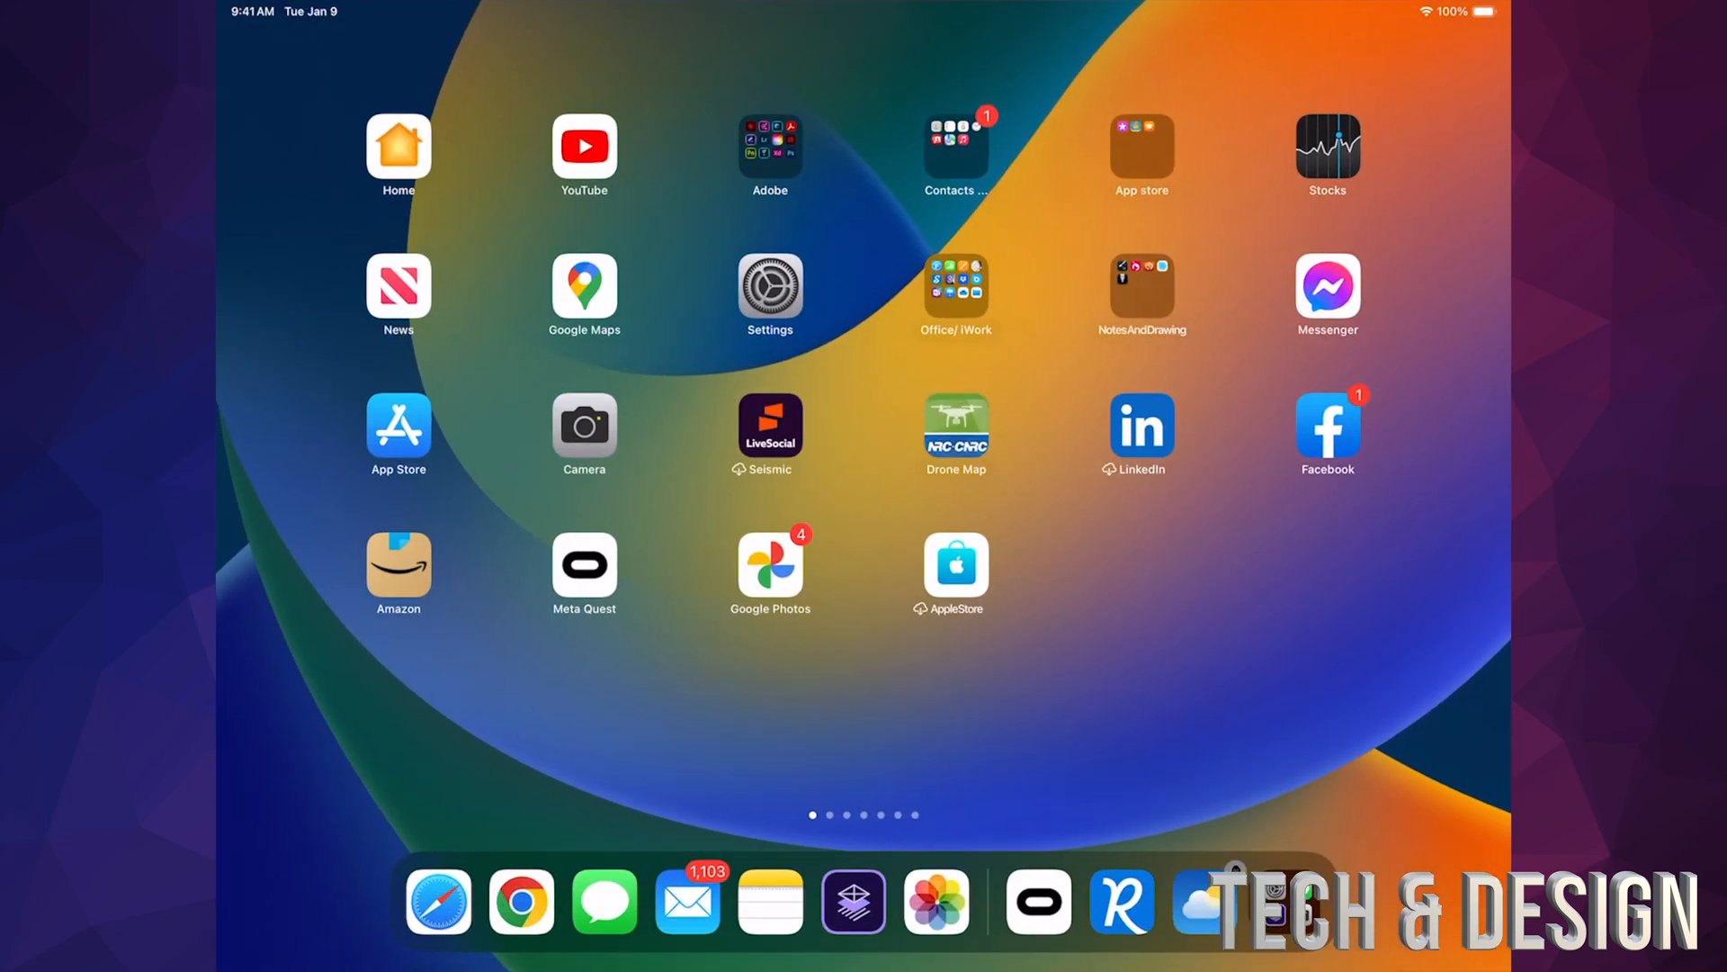
left_click(769, 293)
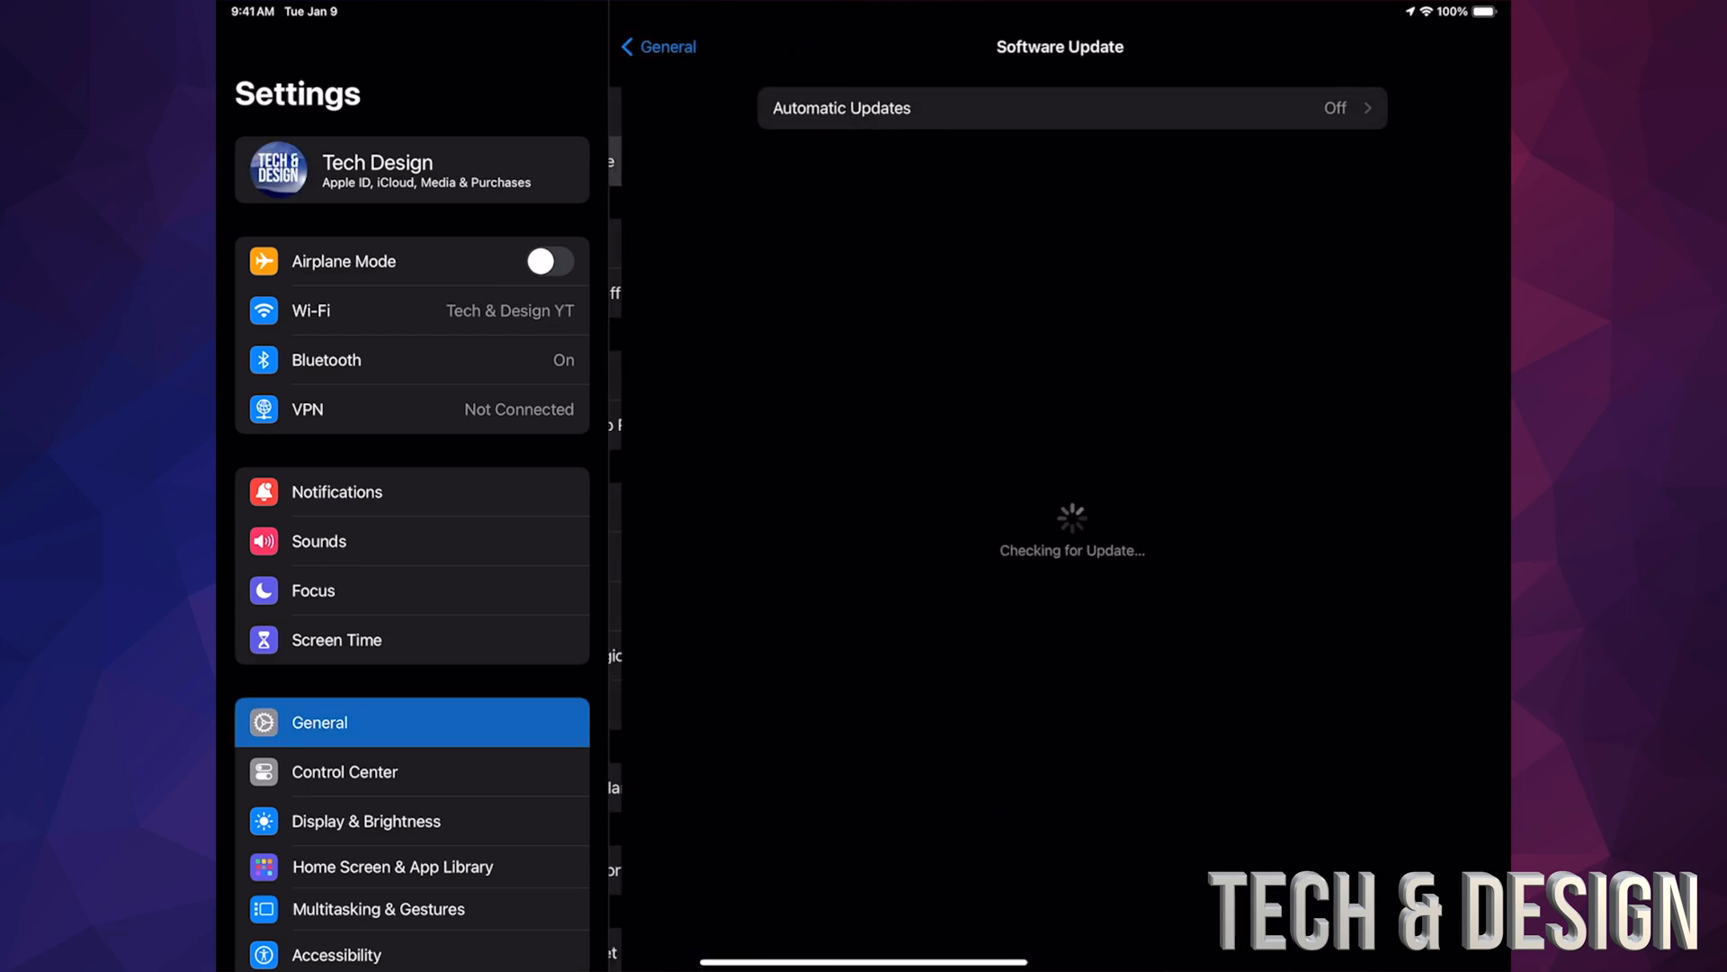